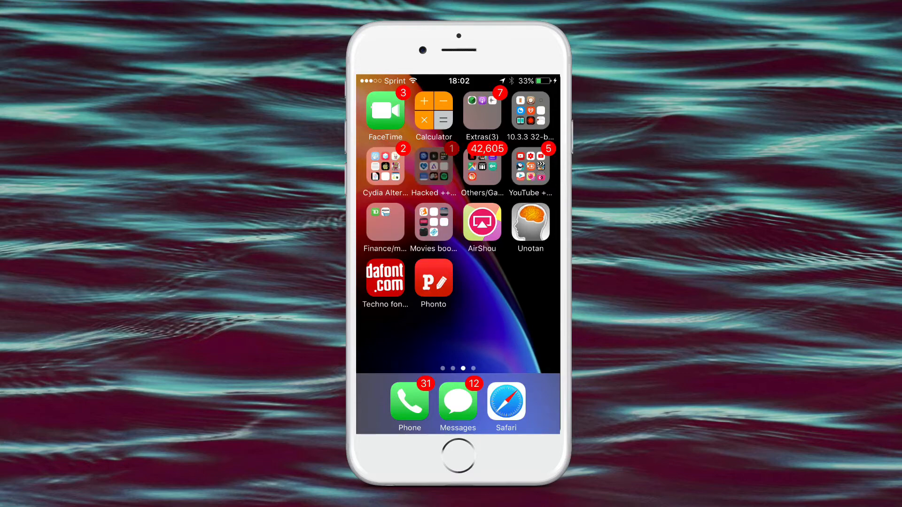
- Launch the 'Techno fonts' DaFont web clip from the home screen in Safari
left_click(434, 166)
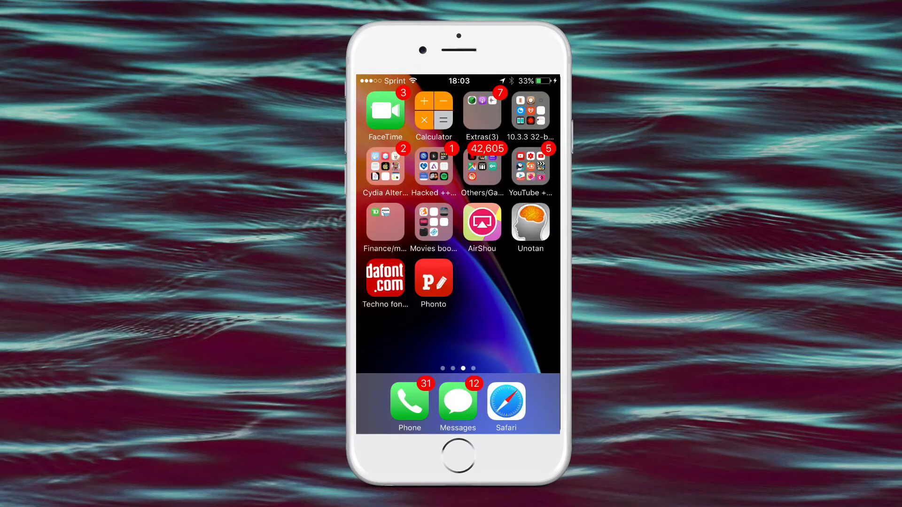
left_click(506, 403)
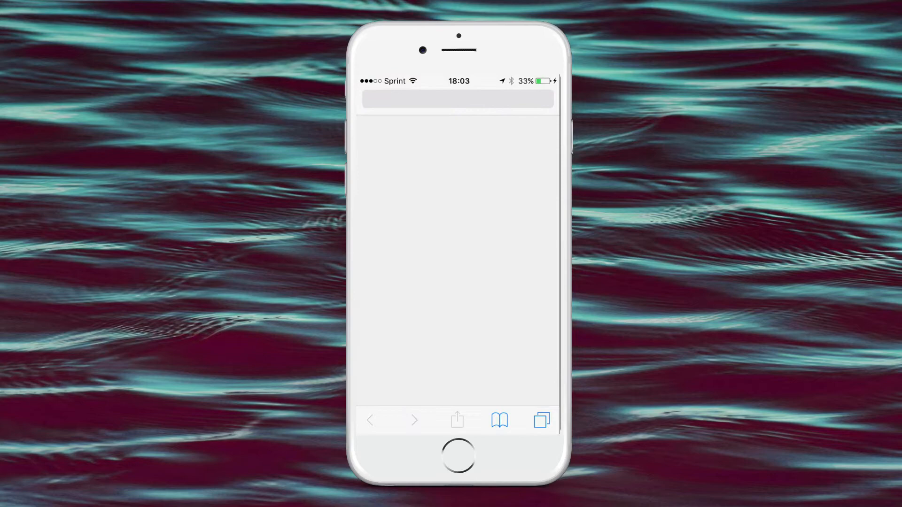
- Scroll DaFont's techno font list and download Space Age as space_age.zip
left_click(458, 101)
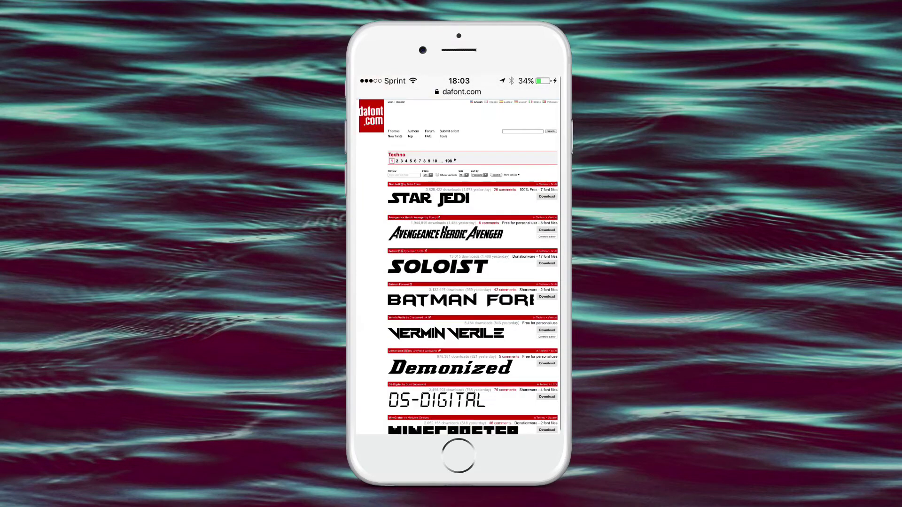
scroll("down", 3)
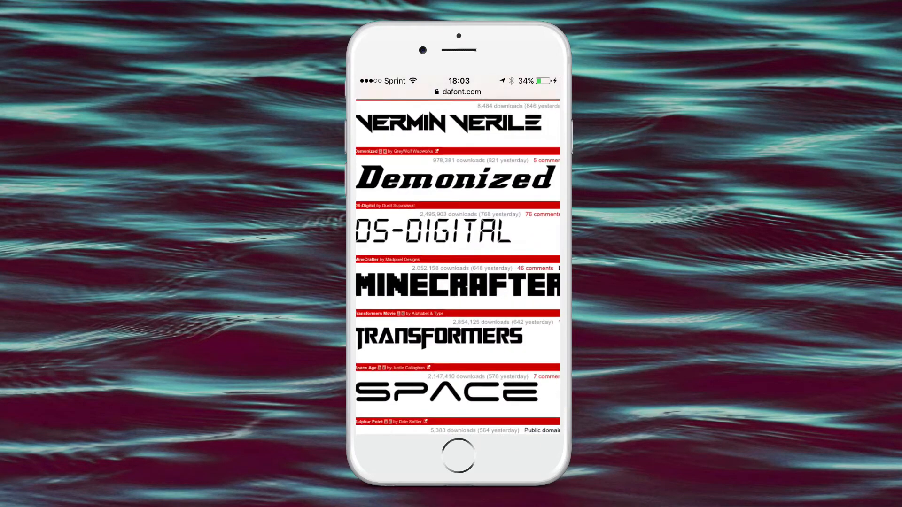
scroll("down", 3)
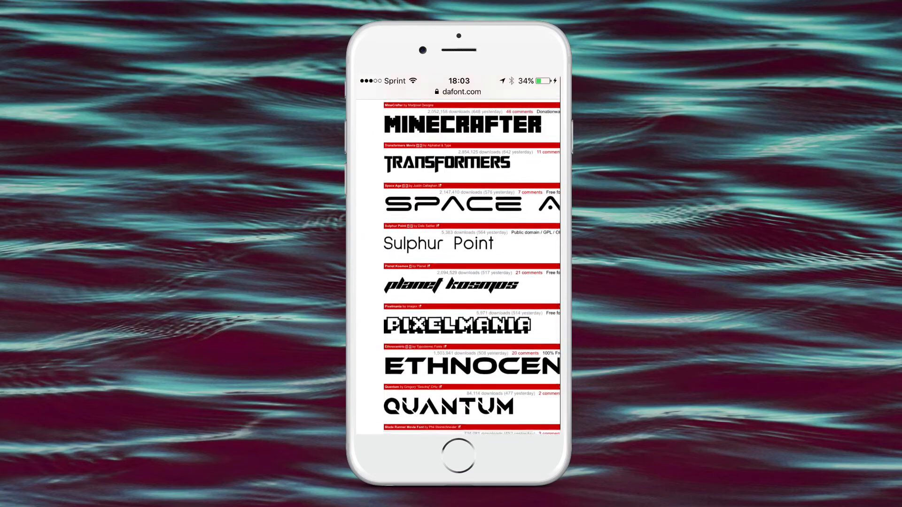
scroll("down", 3)
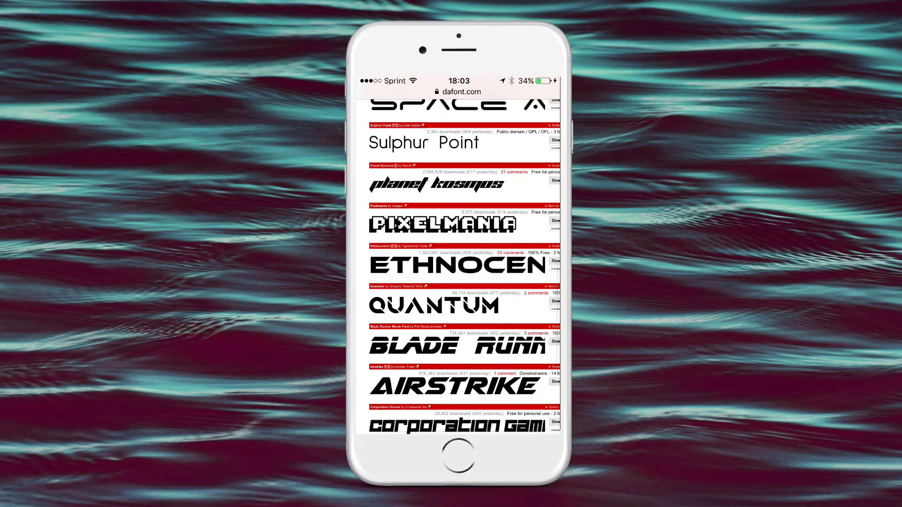
scroll("down", 3)
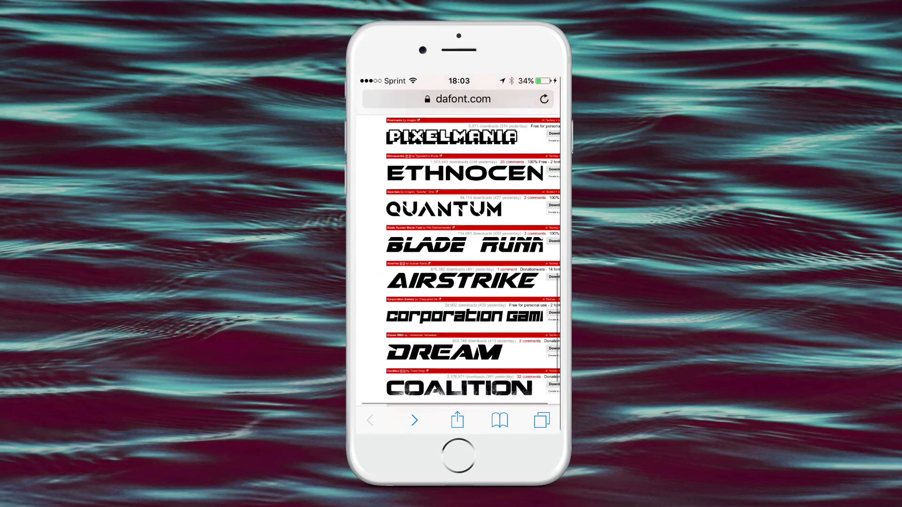
scroll("up", 3)
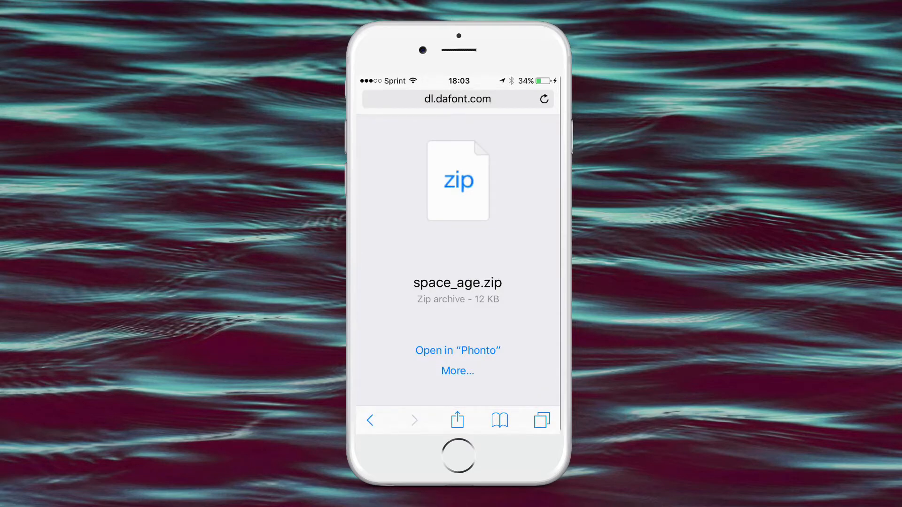
- Browse the share options for space_age.zip, cancel, then open it in Phonto
left_click(457, 420)
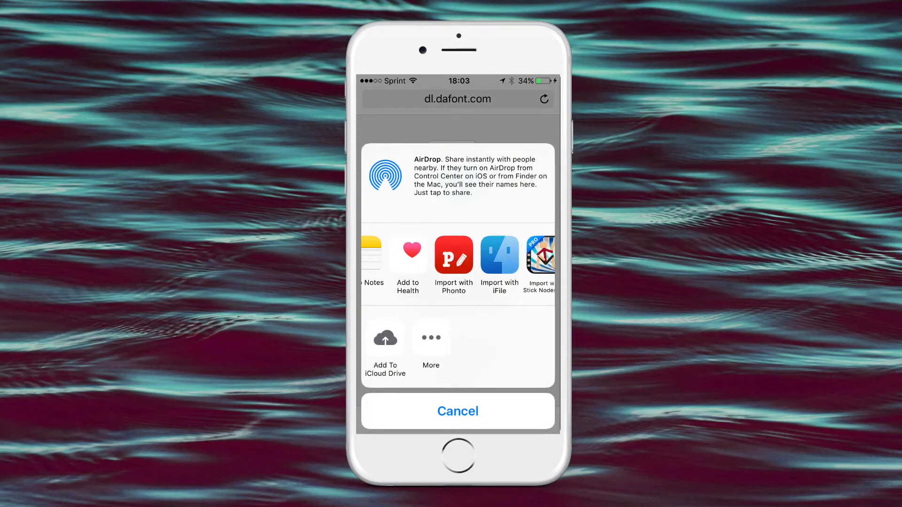
scroll("left", 3)
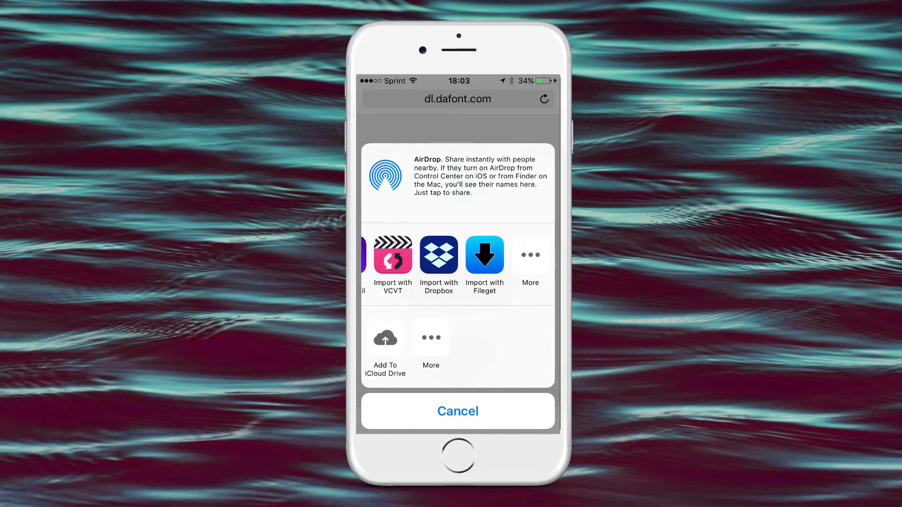
scroll("left", 3)
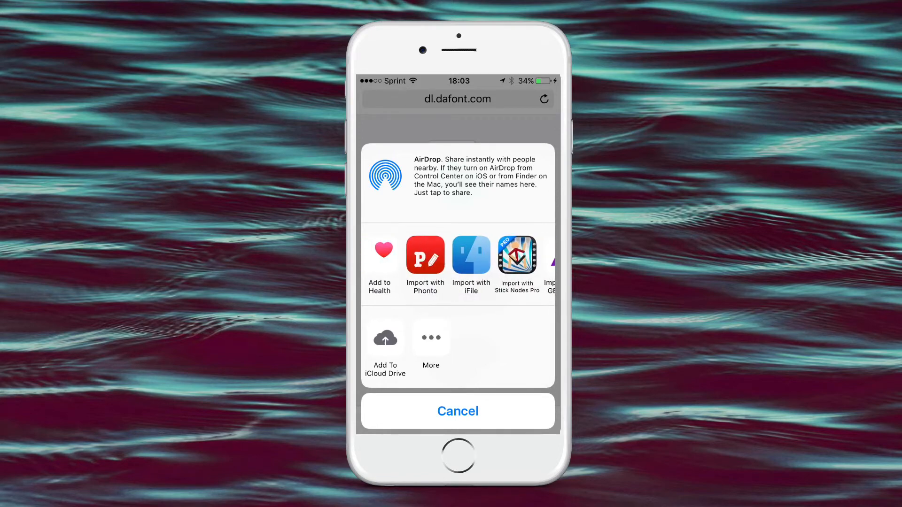
left_click(458, 412)
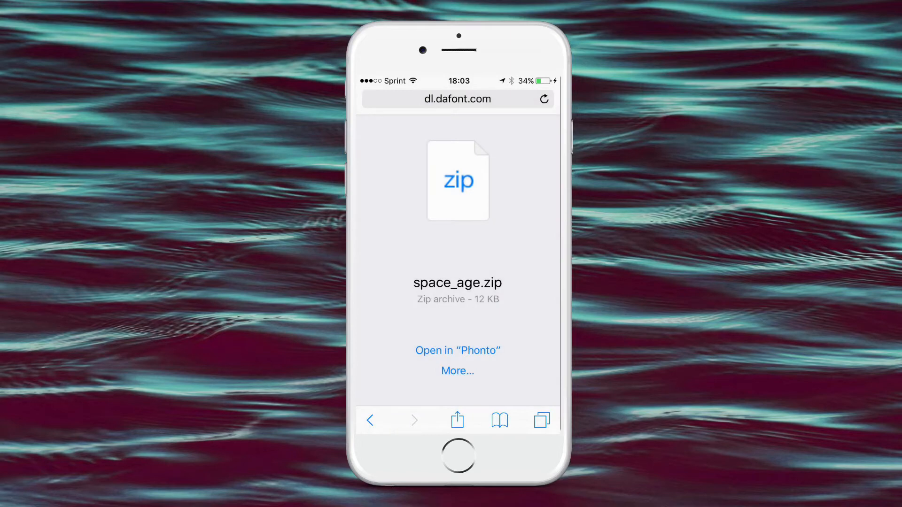
left_click(457, 351)
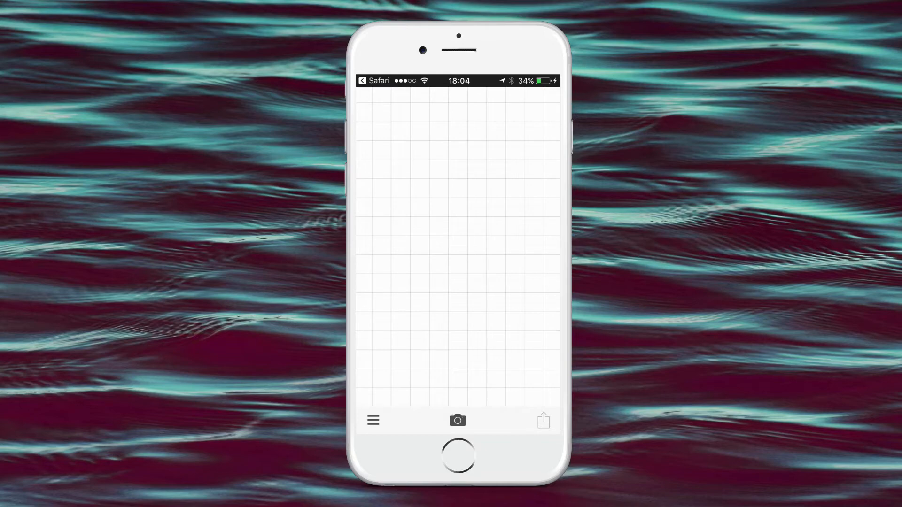
- Return to the home screen and launch PS Touch from the app folder
left_click(373, 420)
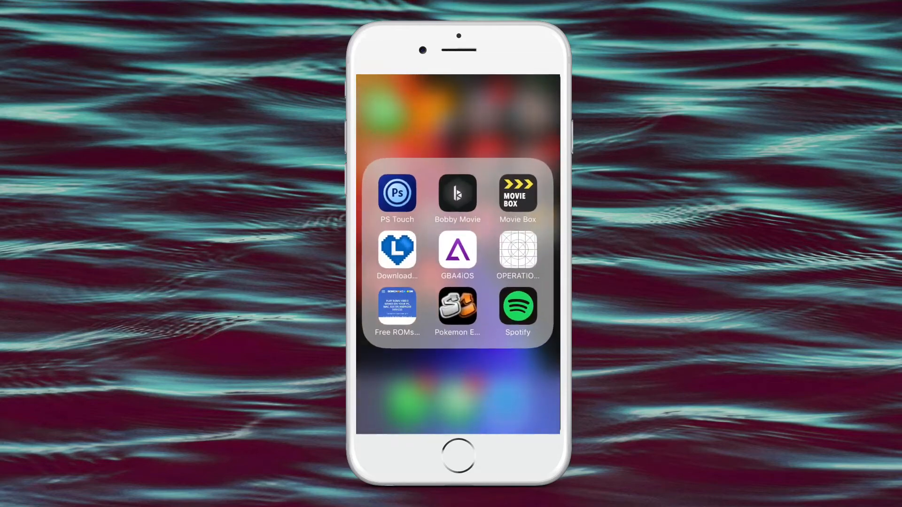
left_click(396, 195)
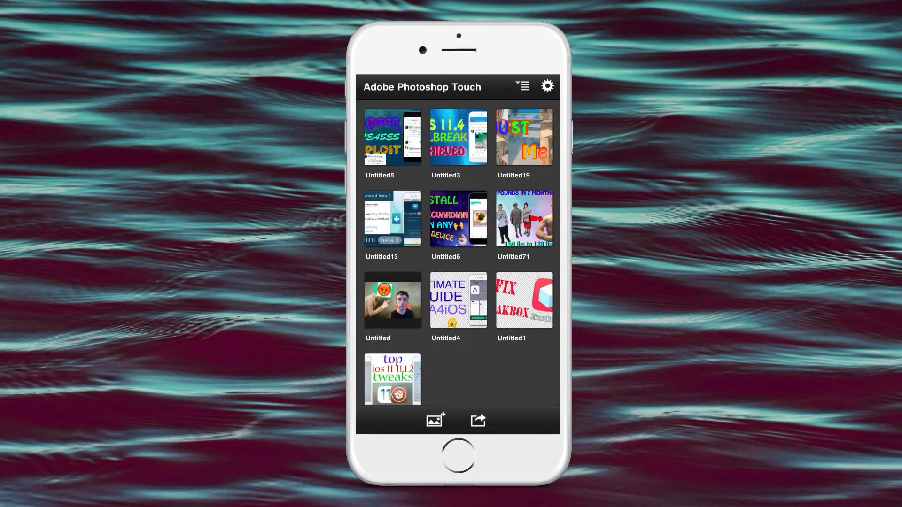
- Create a new blank transparent document with custom width and height
left_click(434, 420)
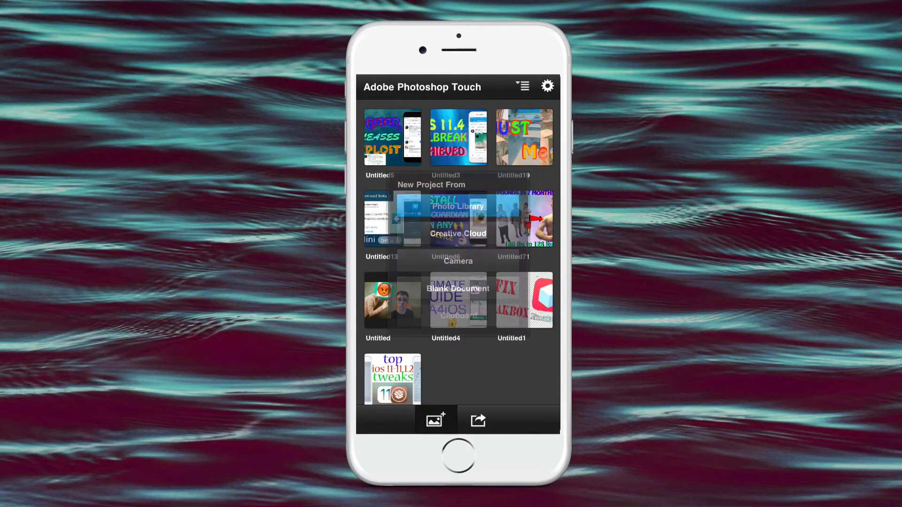
left_click(458, 288)
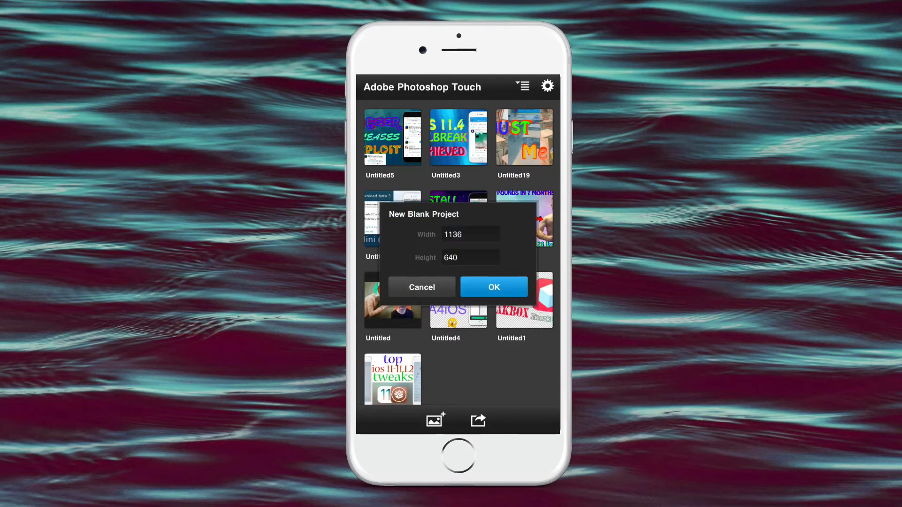
left_click(470, 235)
type("1000")
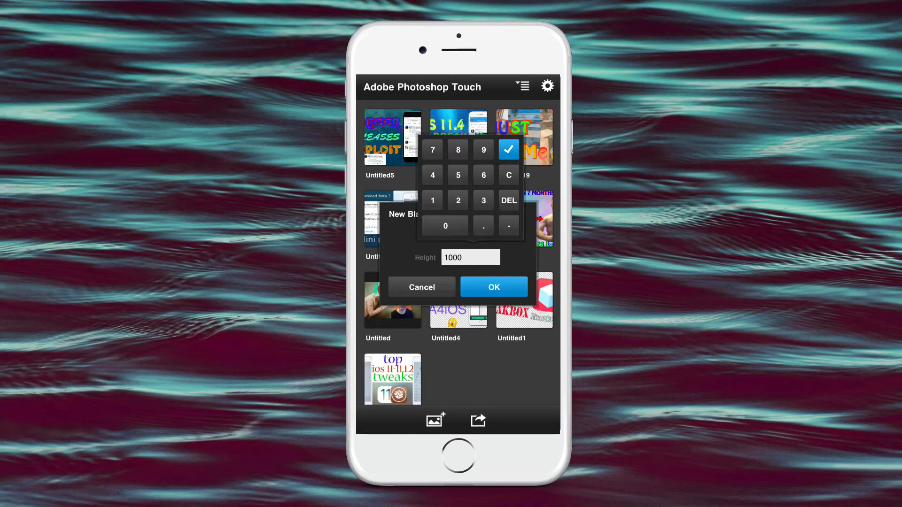
left_click(508, 150)
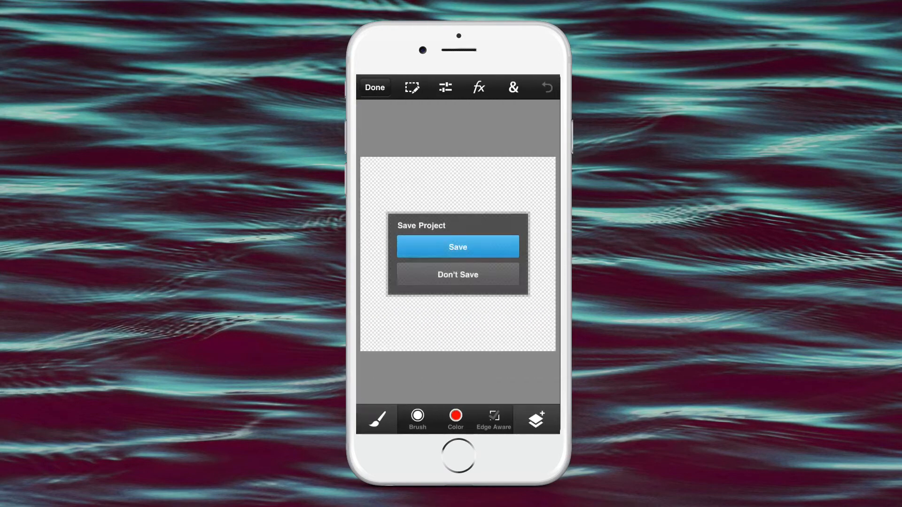
- Save the project and export it to the Camera Roll as a PNG
left_click(458, 246)
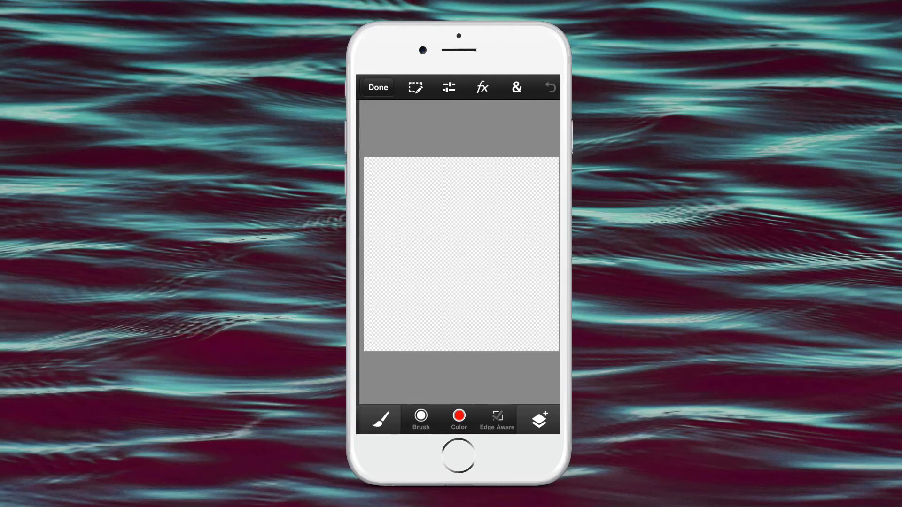
left_click(378, 87)
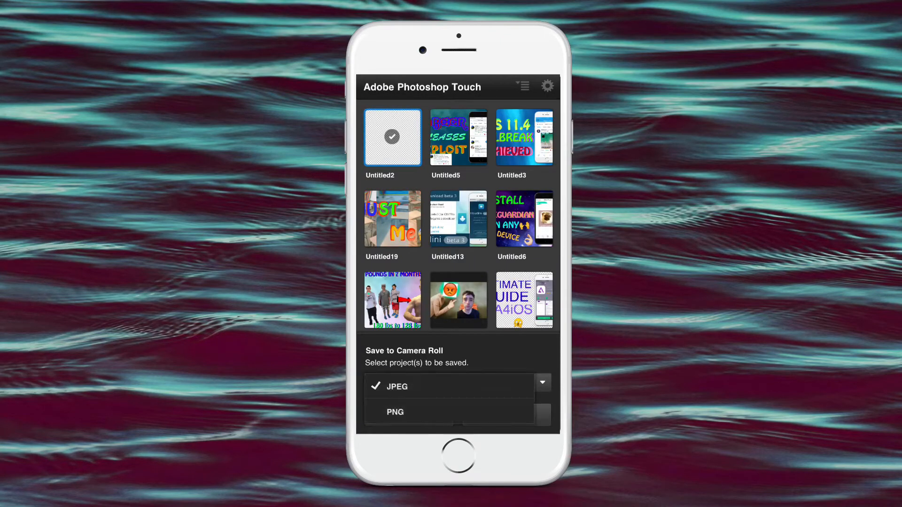
left_click(395, 412)
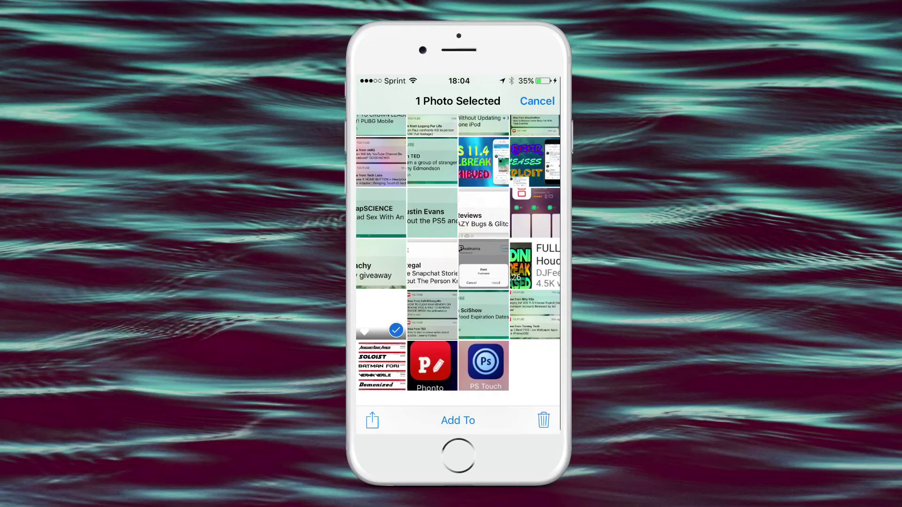
- Delete the unwanted photo immediately, return to Camera Roll, and leave Photos
left_click(543, 421)
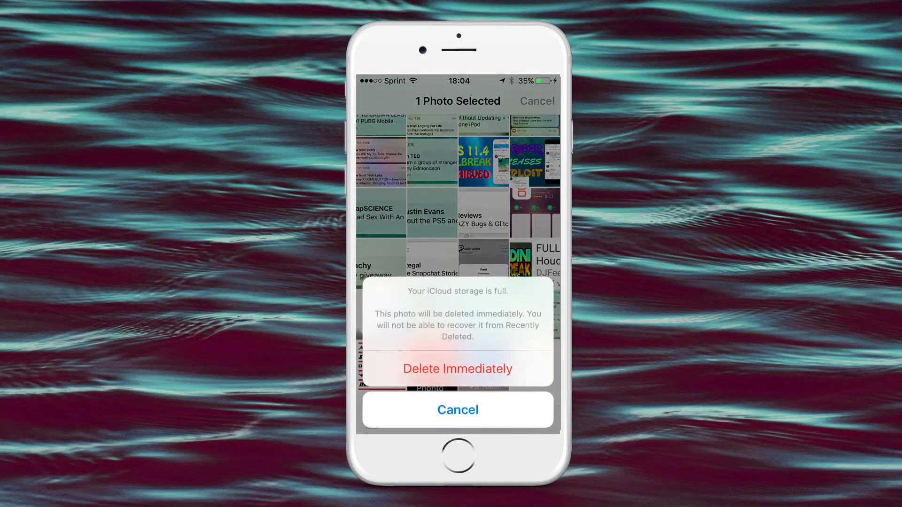
left_click(457, 369)
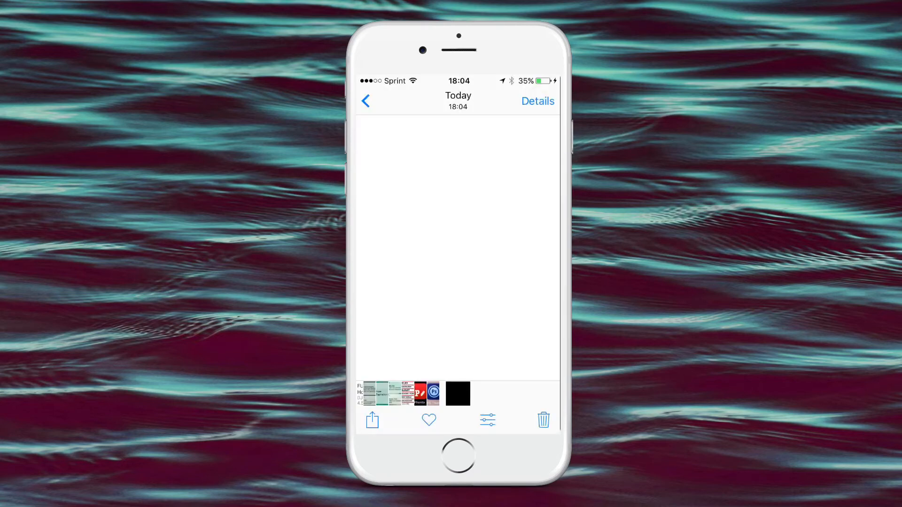
left_click(429, 420)
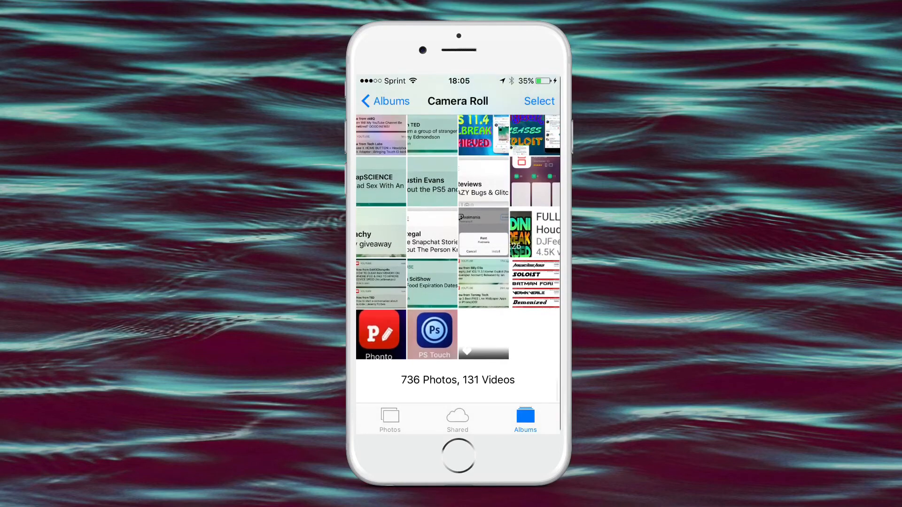
key("home")
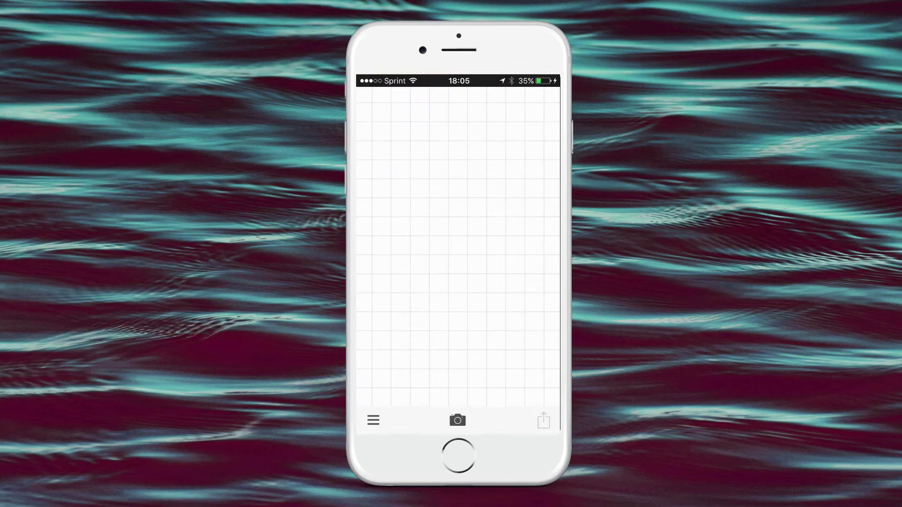
- Load the blank transparent photo as Phonto's background and add text at a lower spot
left_click(373, 419)
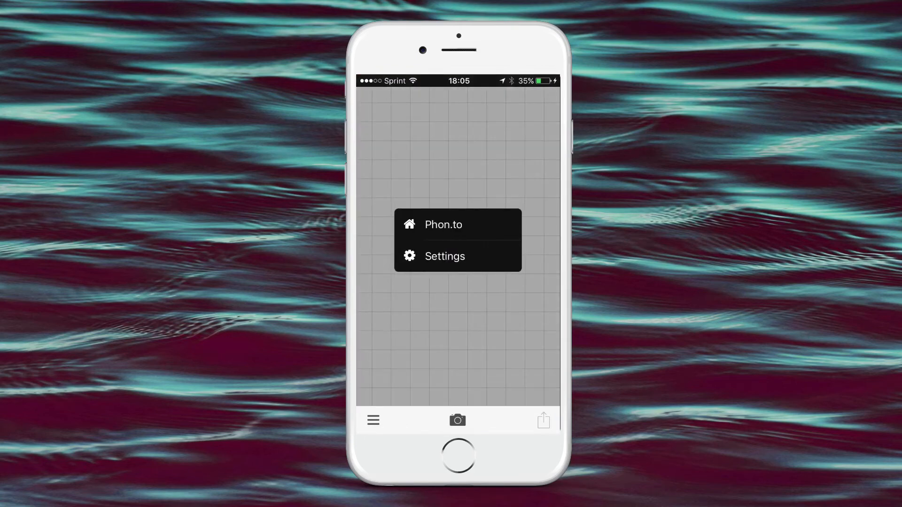
left_click(457, 420)
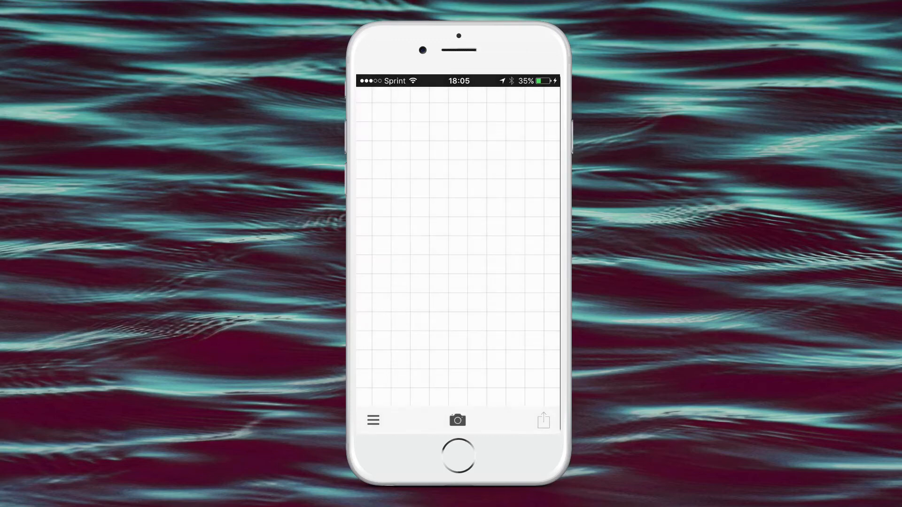
left_click(457, 421)
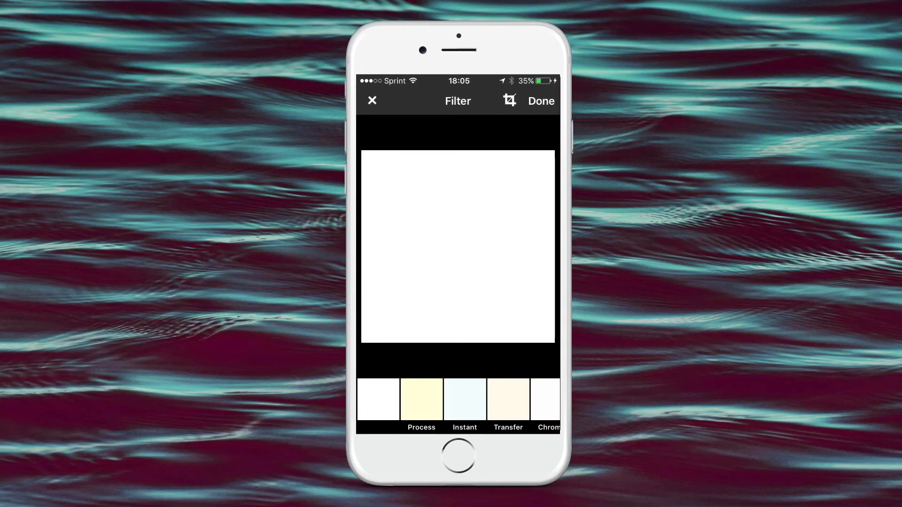
left_click(373, 100)
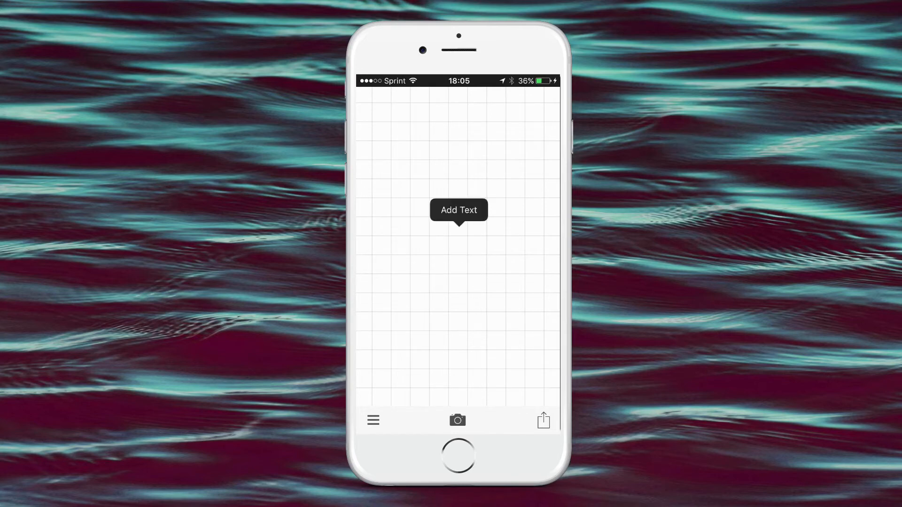
left_click_drag(459, 210, 480, 180)
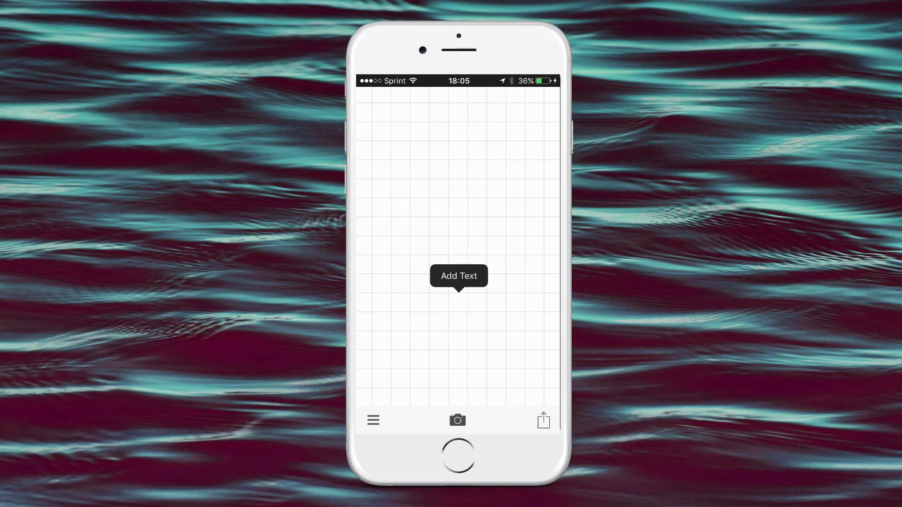
left_click(459, 276)
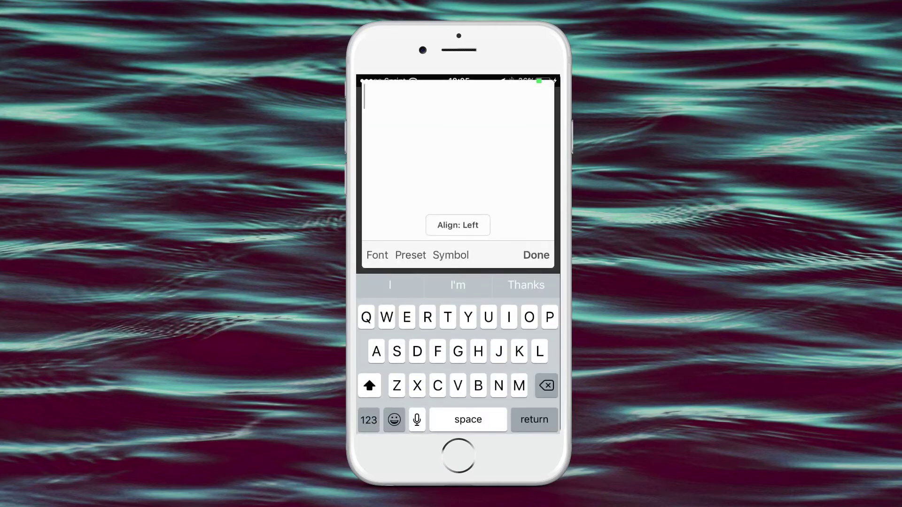
- Type HELLO in capitals in the Space Age font and confirm it
left_click(377, 255)
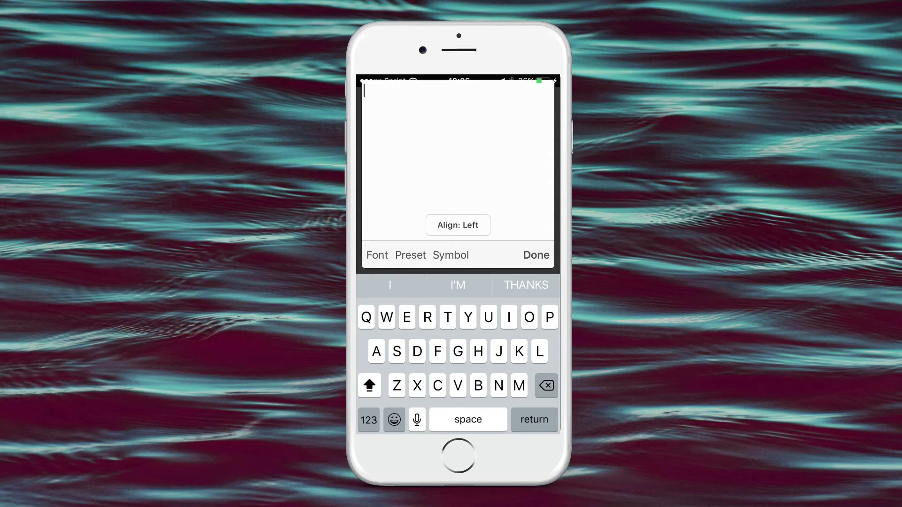
type("HI")
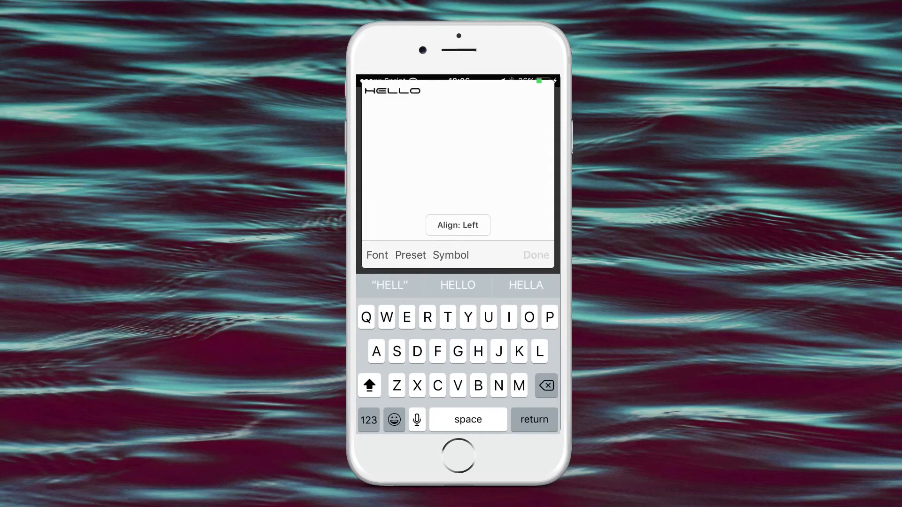
left_click(536, 256)
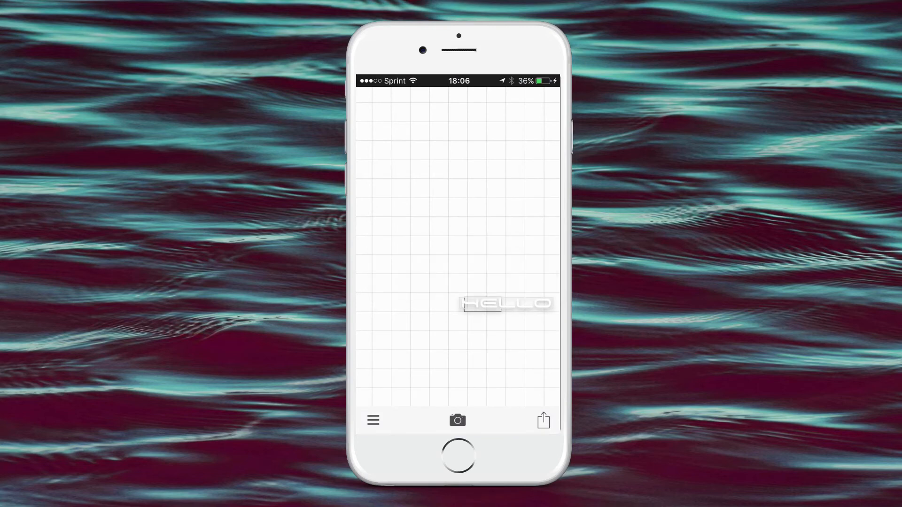
- Select the HELLO text and save the canvas image as a PNG
left_click(507, 304)
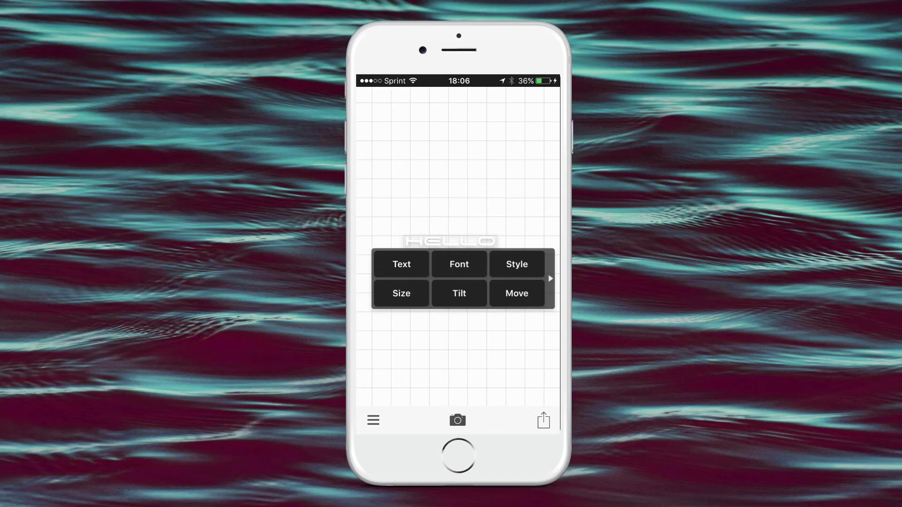
left_click(544, 421)
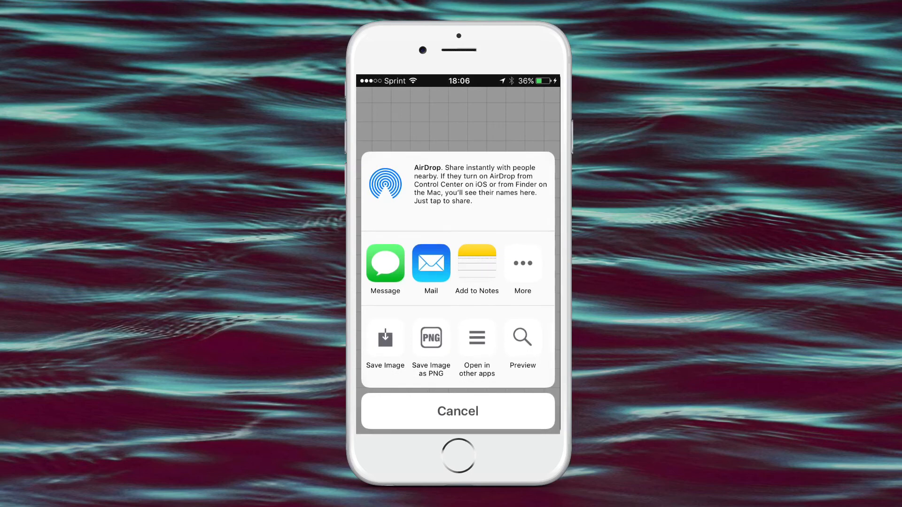
left_click(385, 338)
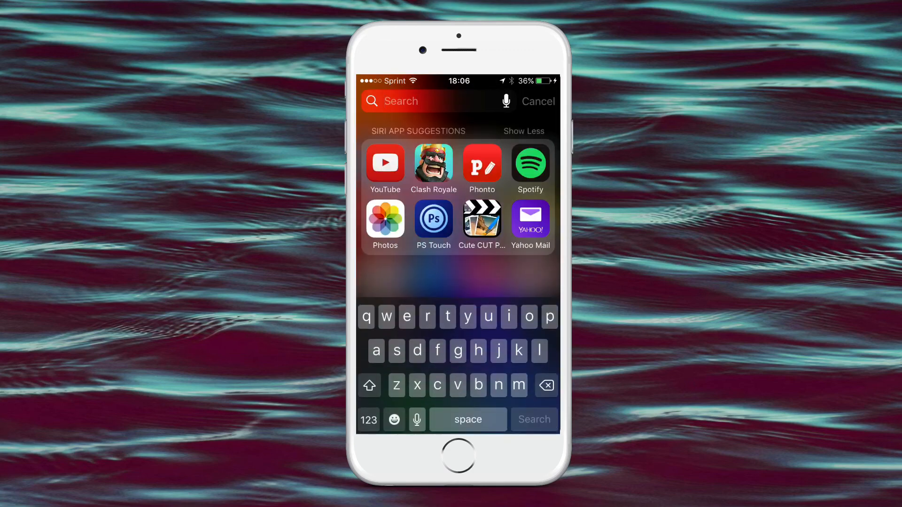
- Add the HELLO PNG as a photo layer to the transparent project and save as Untitled7
left_click(434, 219)
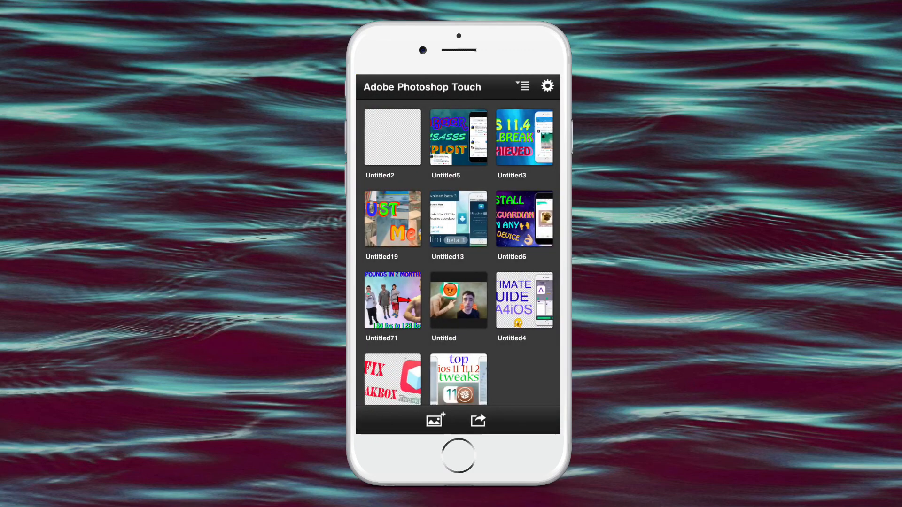
left_click(435, 420)
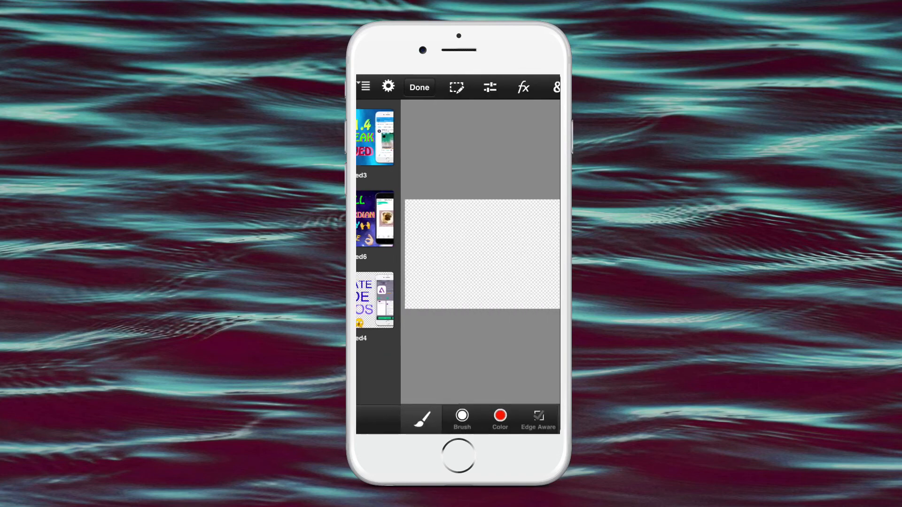
left_click(548, 391)
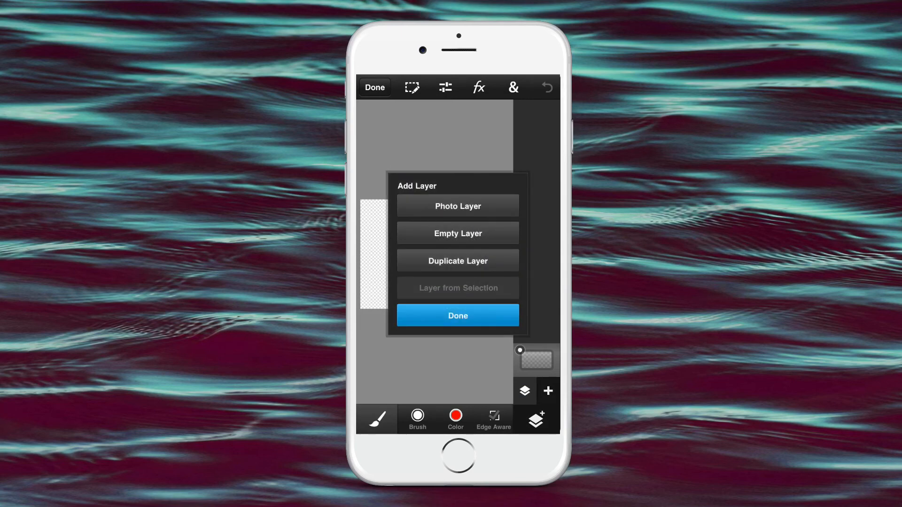
left_click(458, 205)
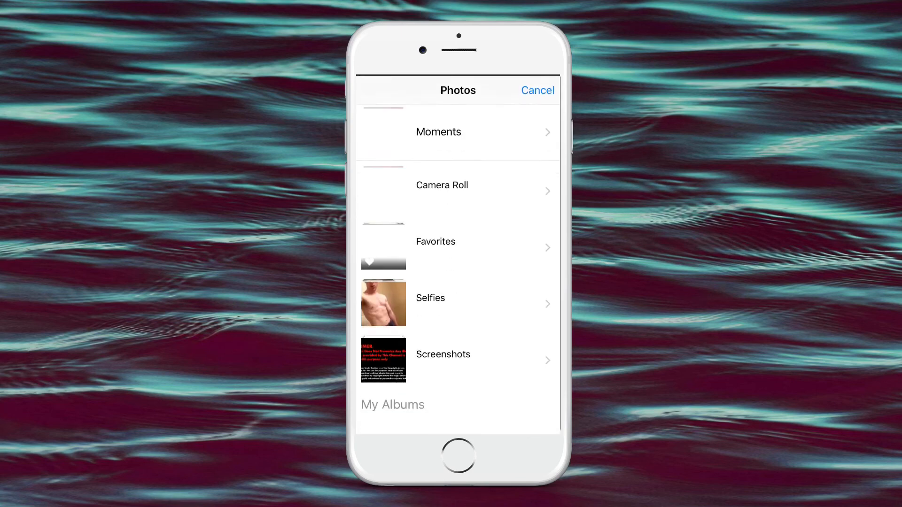
left_click(442, 185)
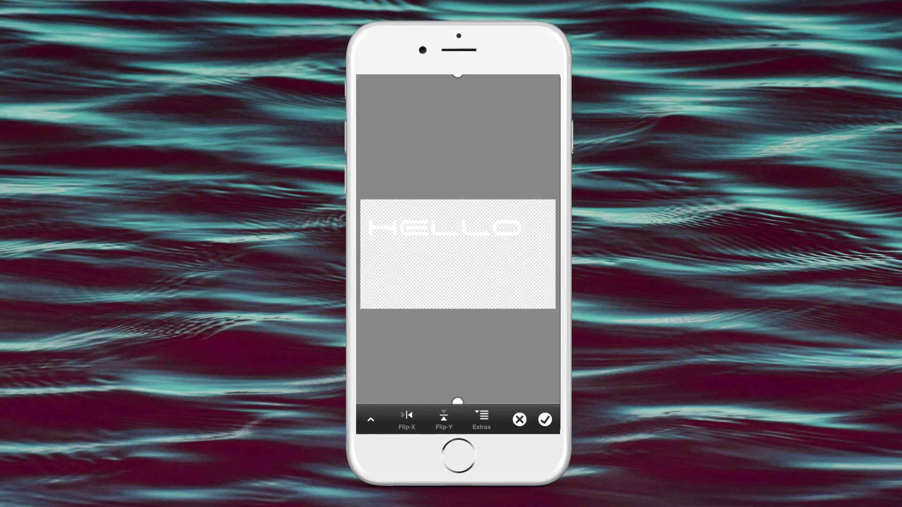
left_click(544, 419)
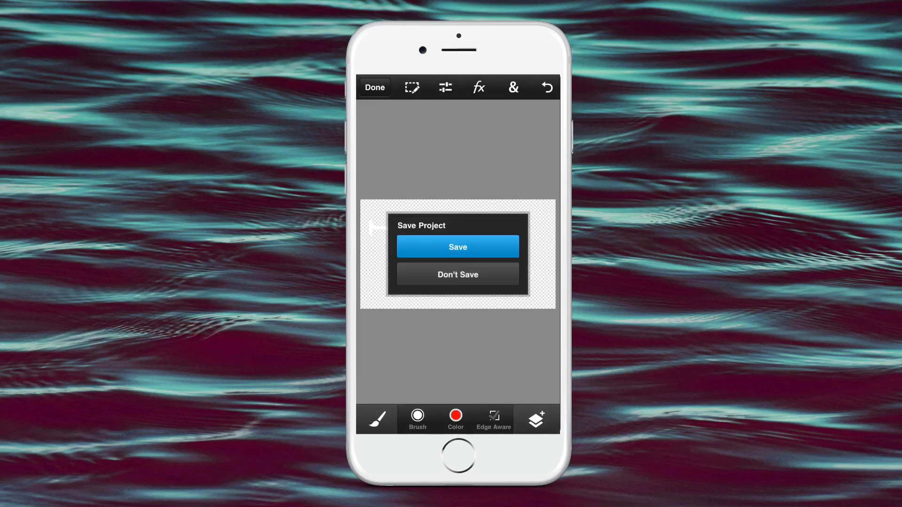
left_click(458, 246)
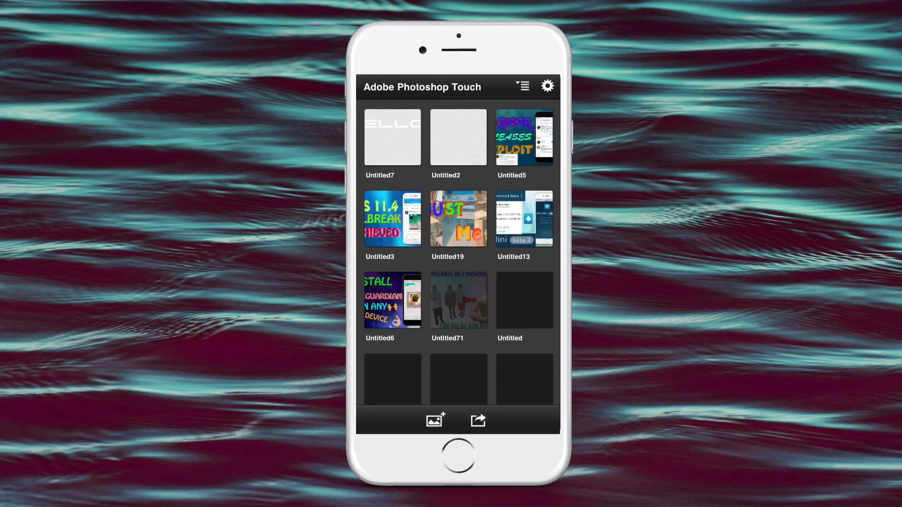